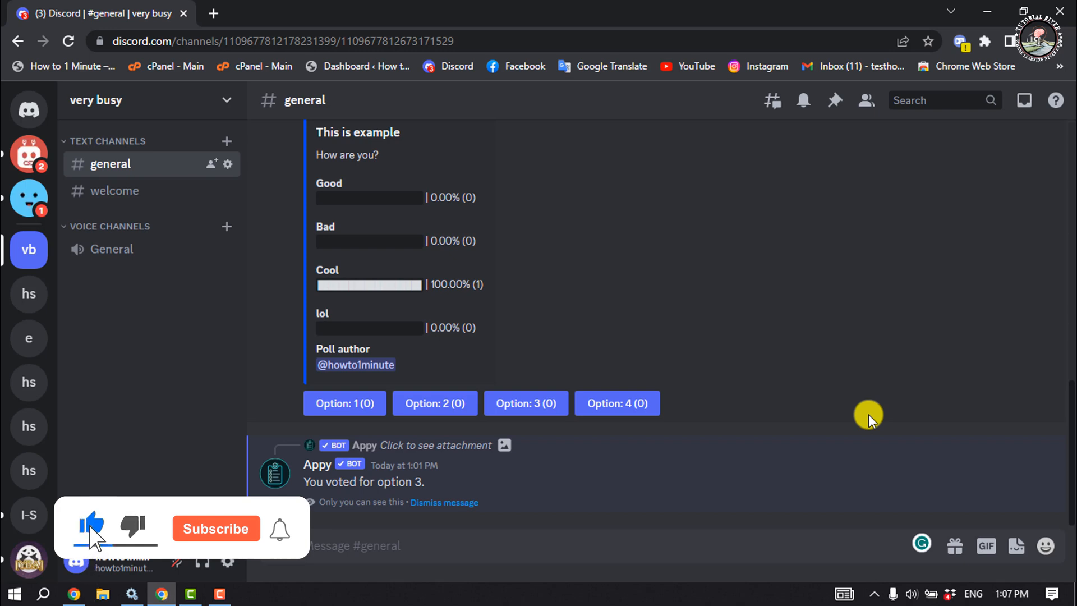
Bring up the #general channel's context menu and choose Edit Channel
click(215, 528)
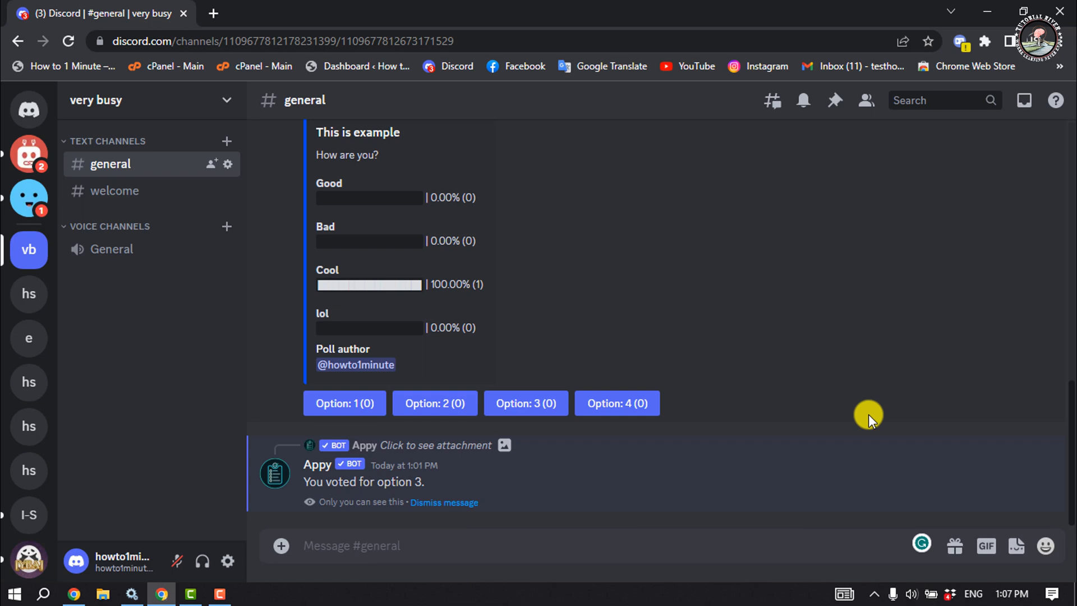
mouse_move(686, 411)
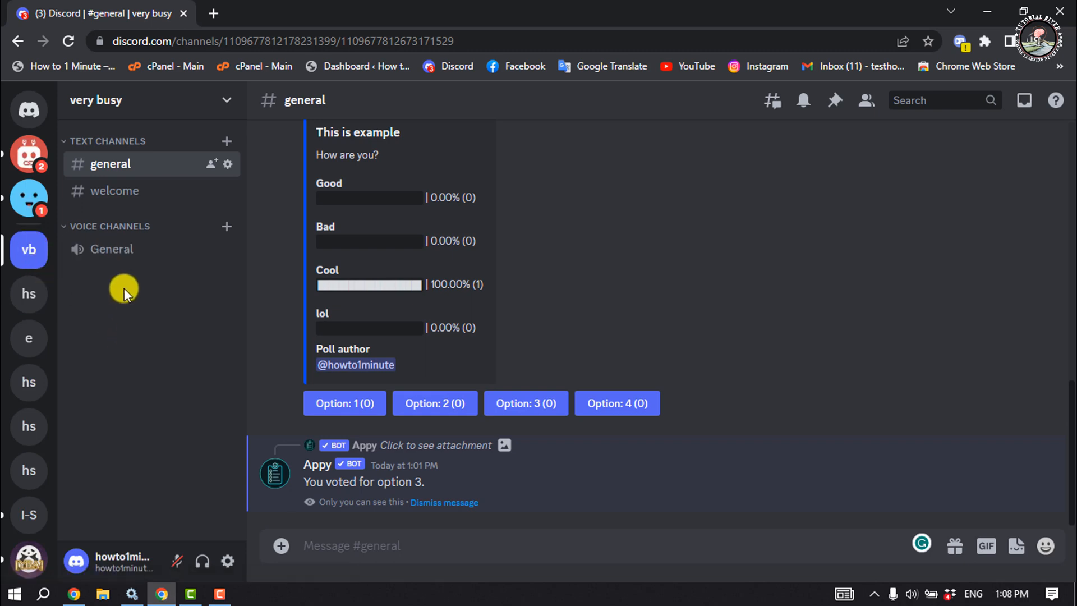
right_click(110, 164)
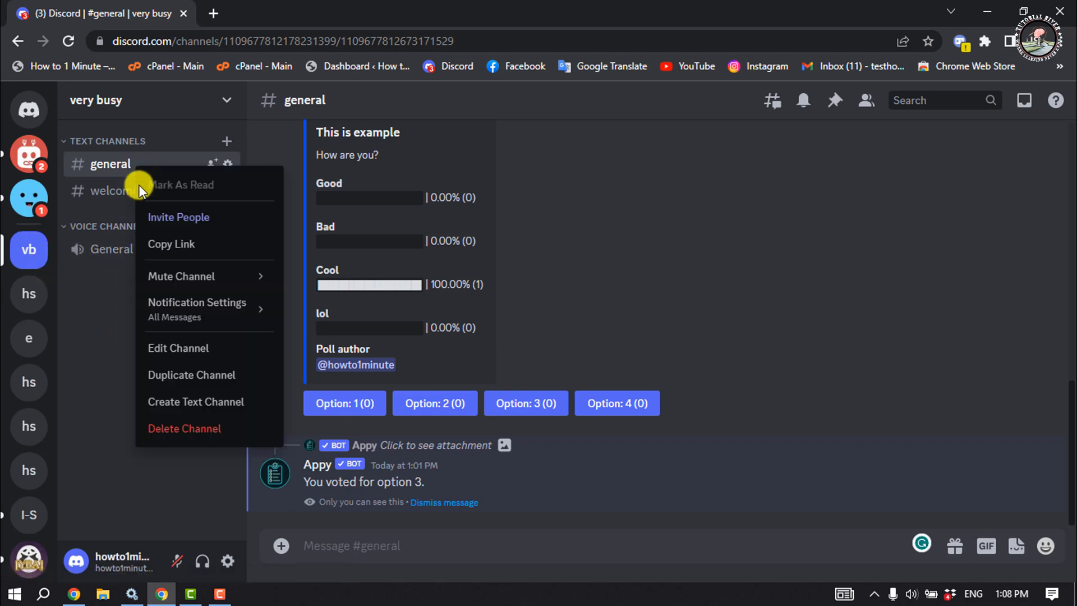
mouse_move(188, 352)
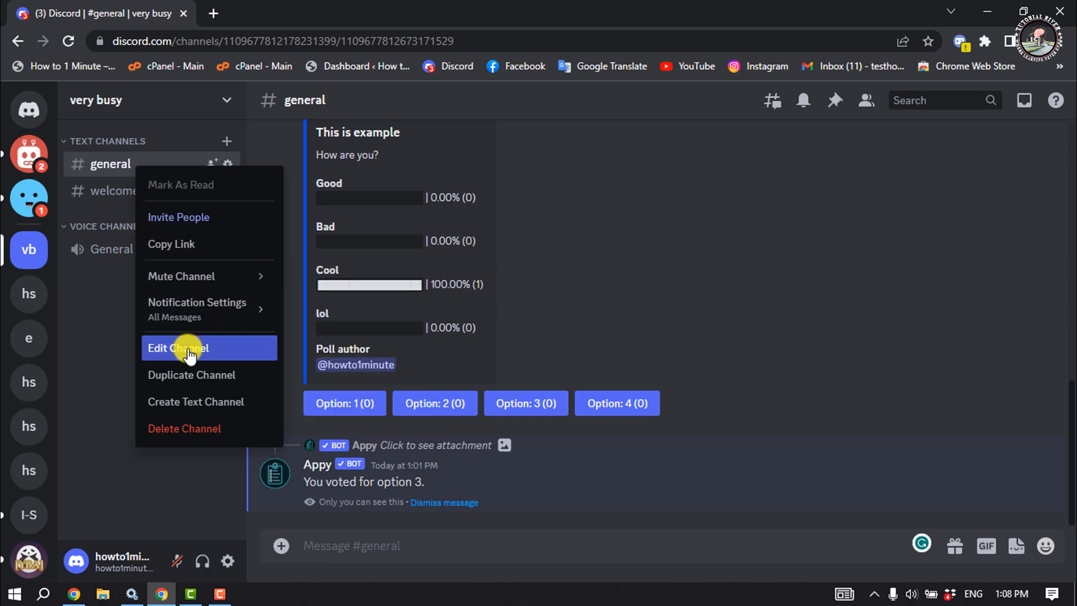
click(178, 348)
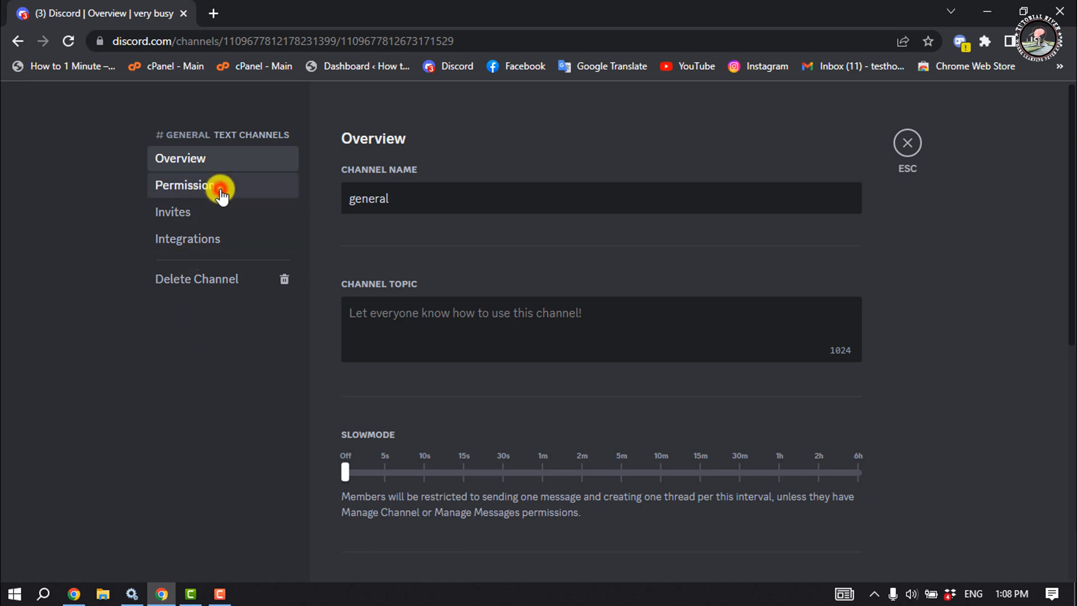
click(187, 185)
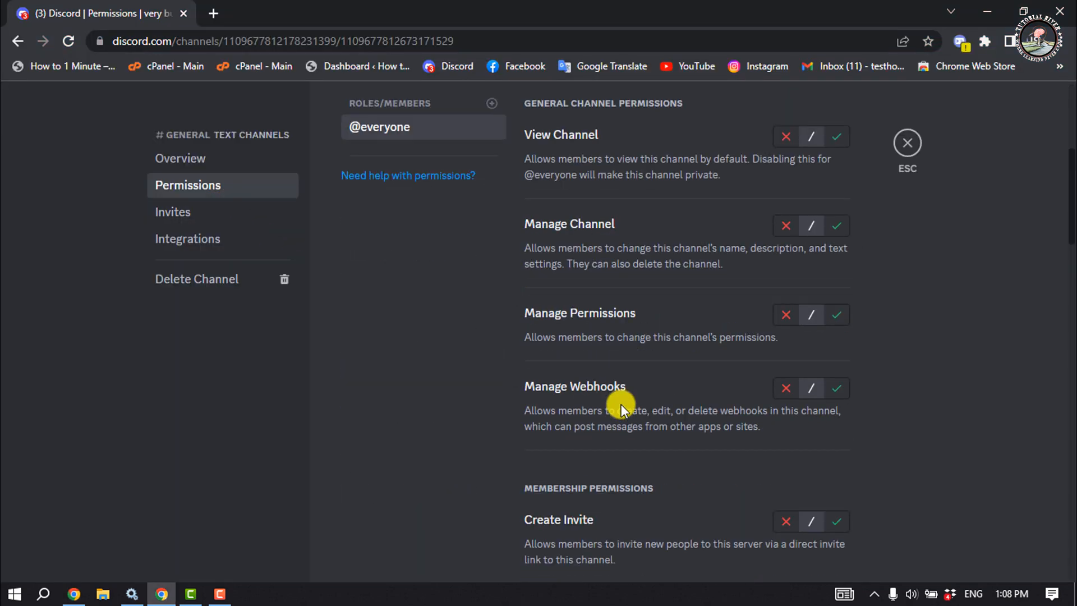
scroll(down, 3)
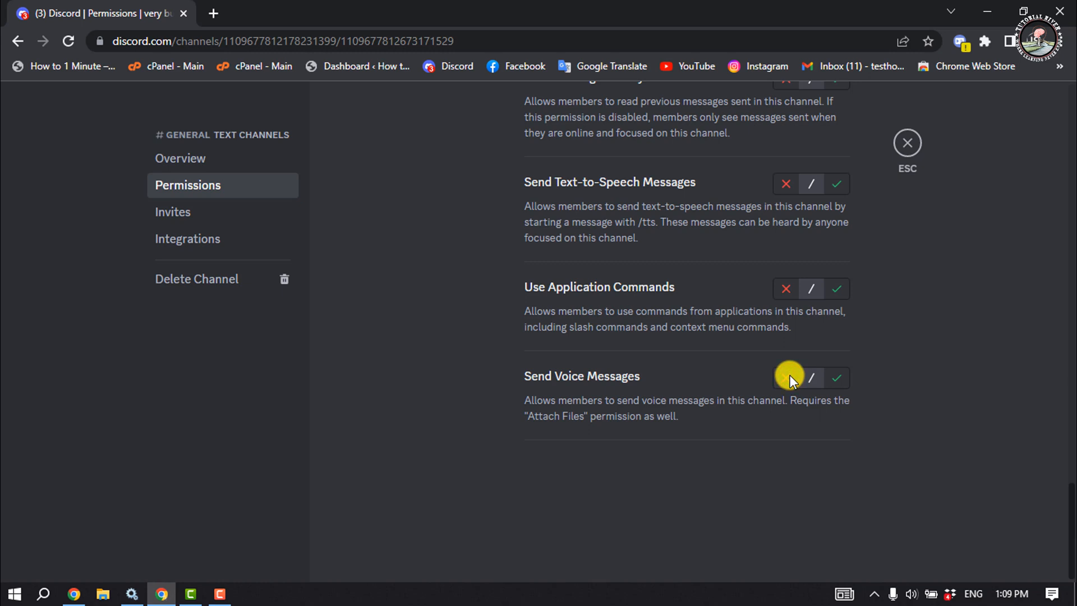
click(785, 377)
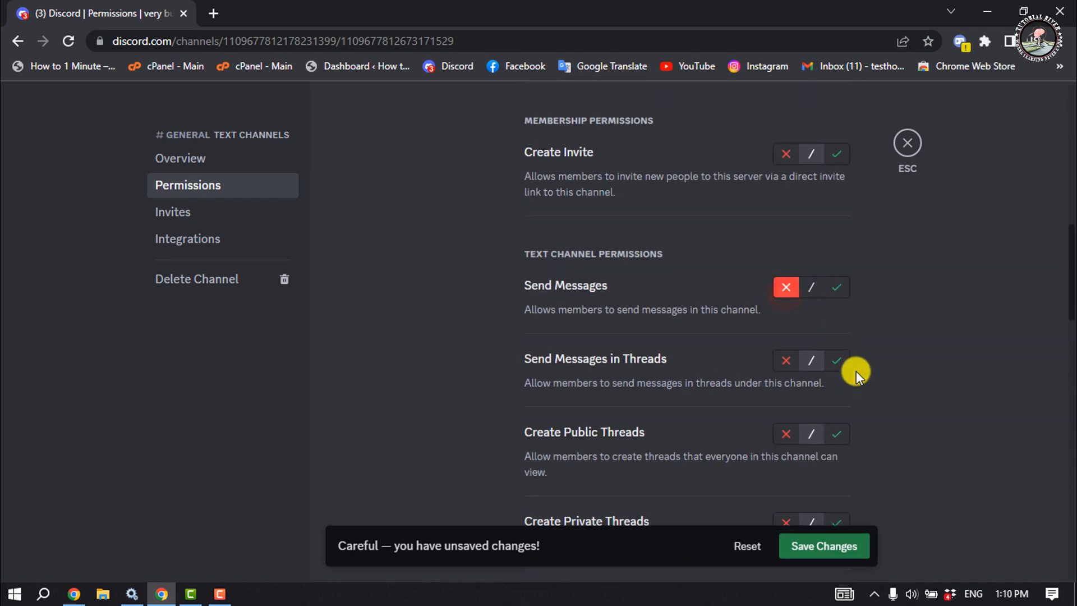
click(822, 545)
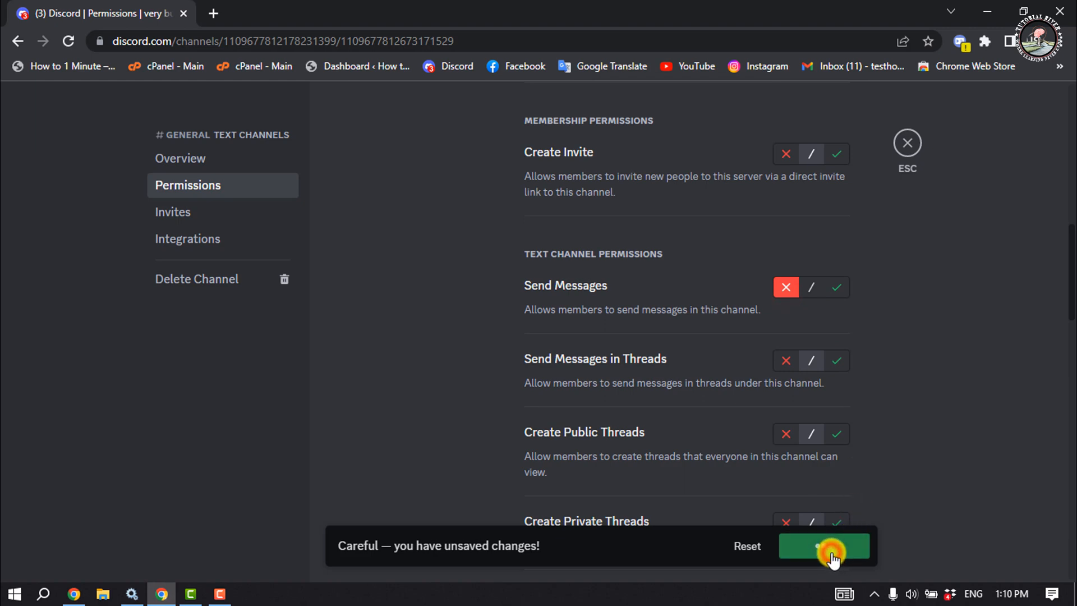
click(823, 546)
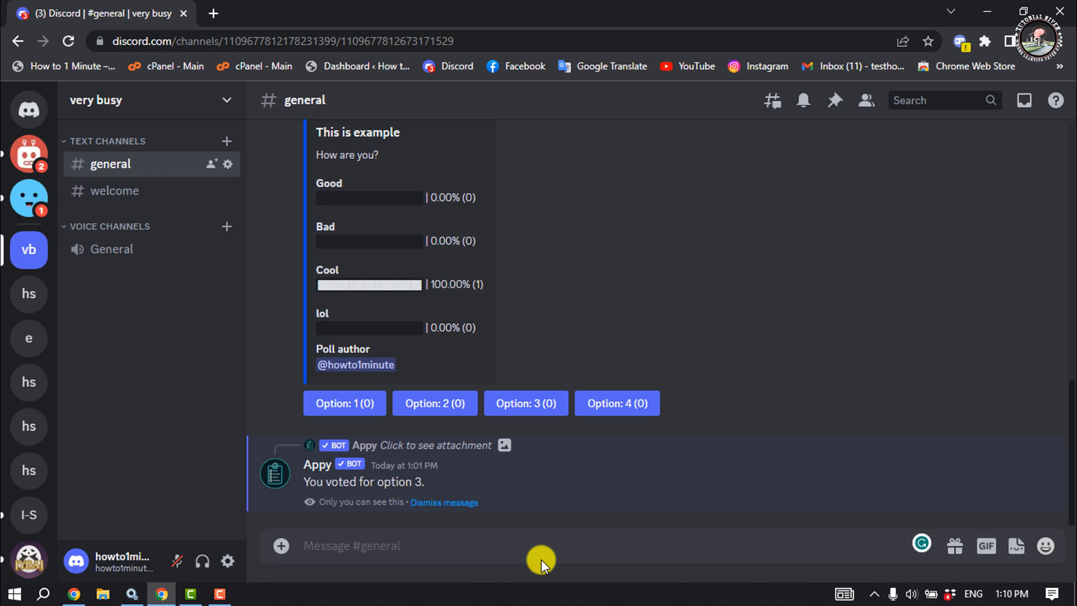
mouse_move(110, 164)
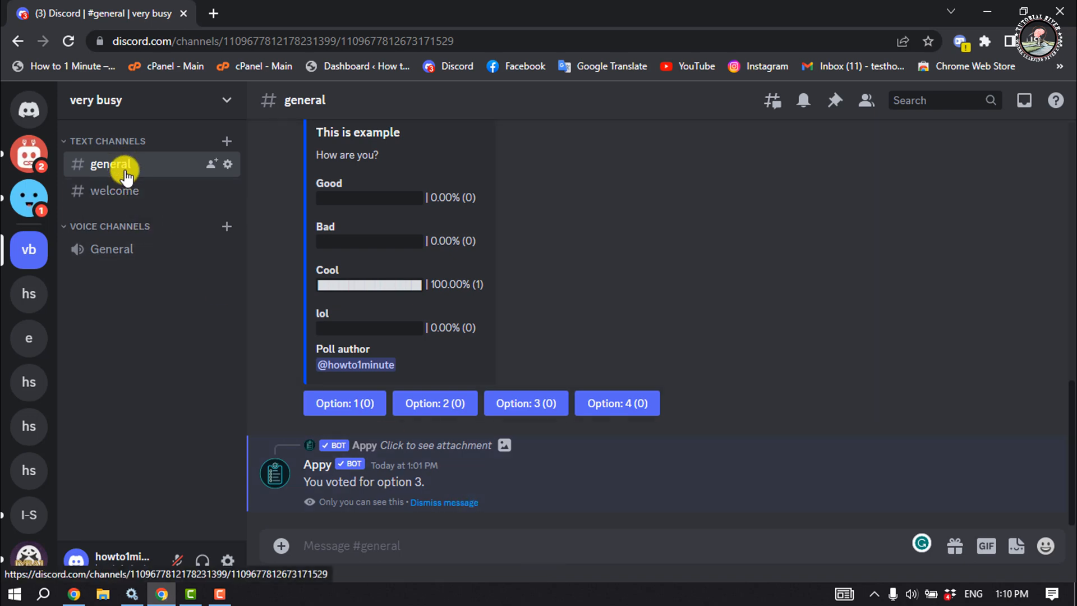
Reopen Edit Channel for #general from its context menu
right_click(111, 163)
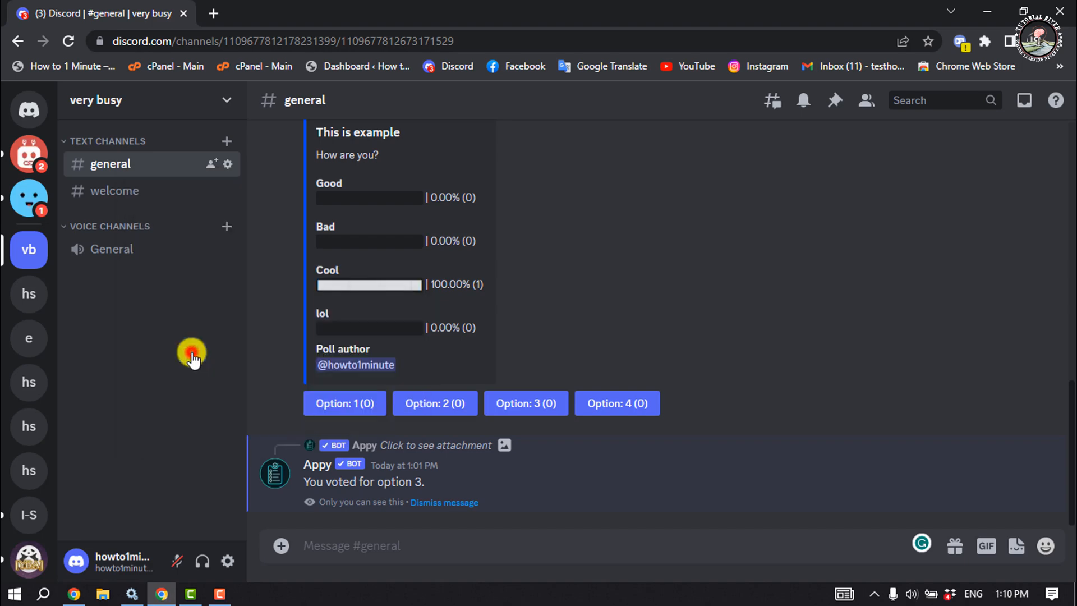
click(228, 164)
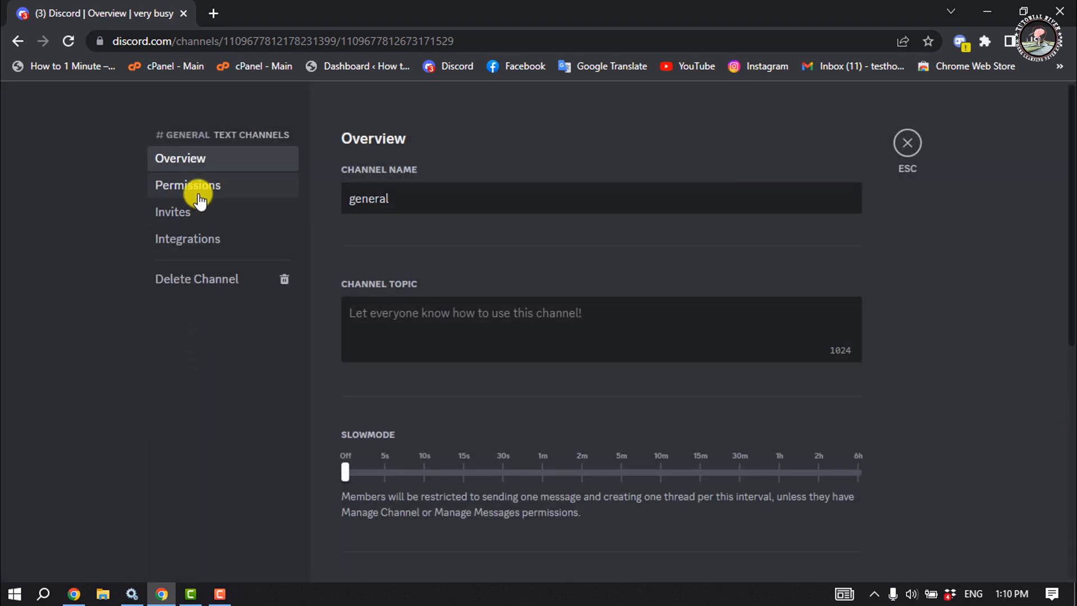
Switch on Private Channel for #general in Permissions and save the change
click(187, 185)
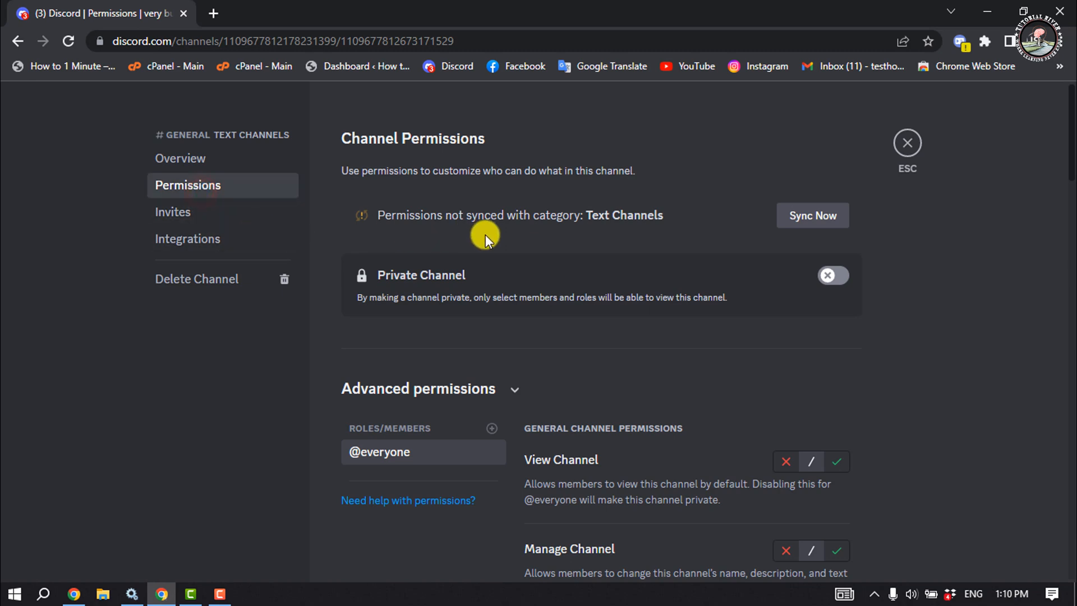
mouse_move(422, 284)
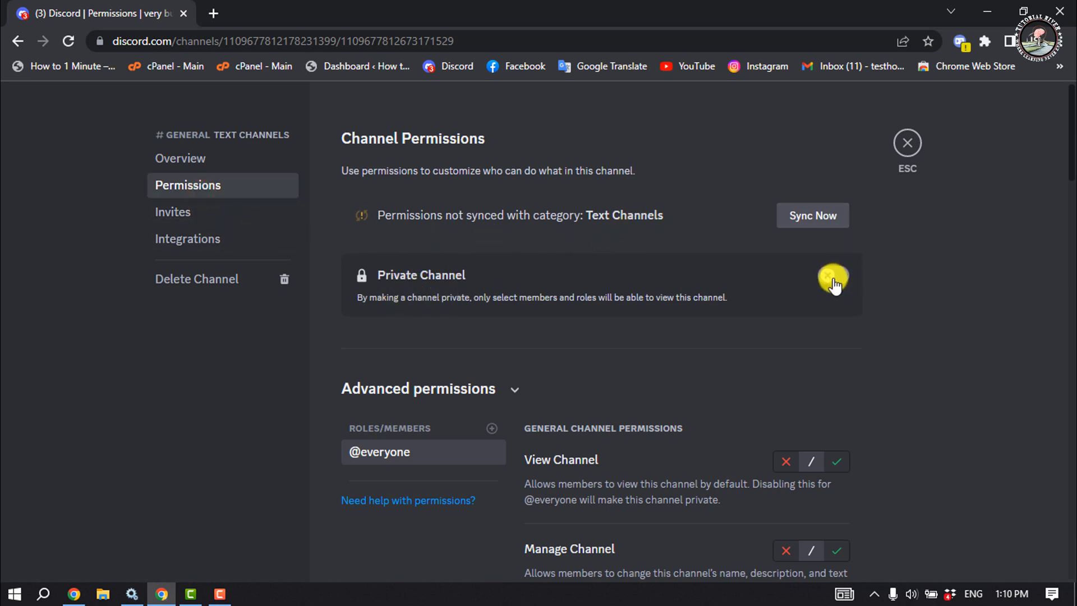
click(833, 275)
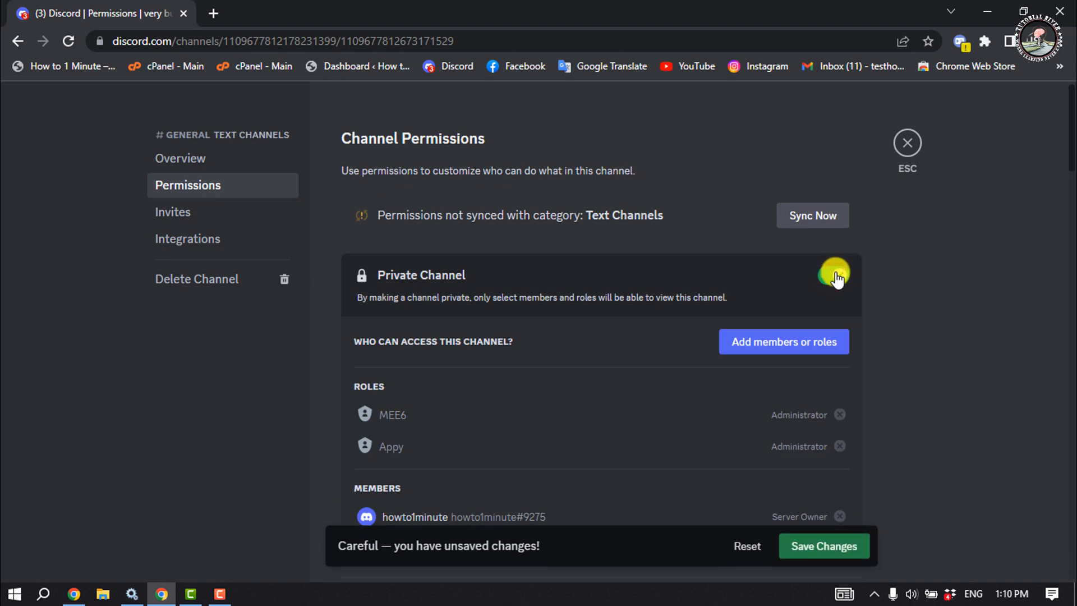
click(834, 275)
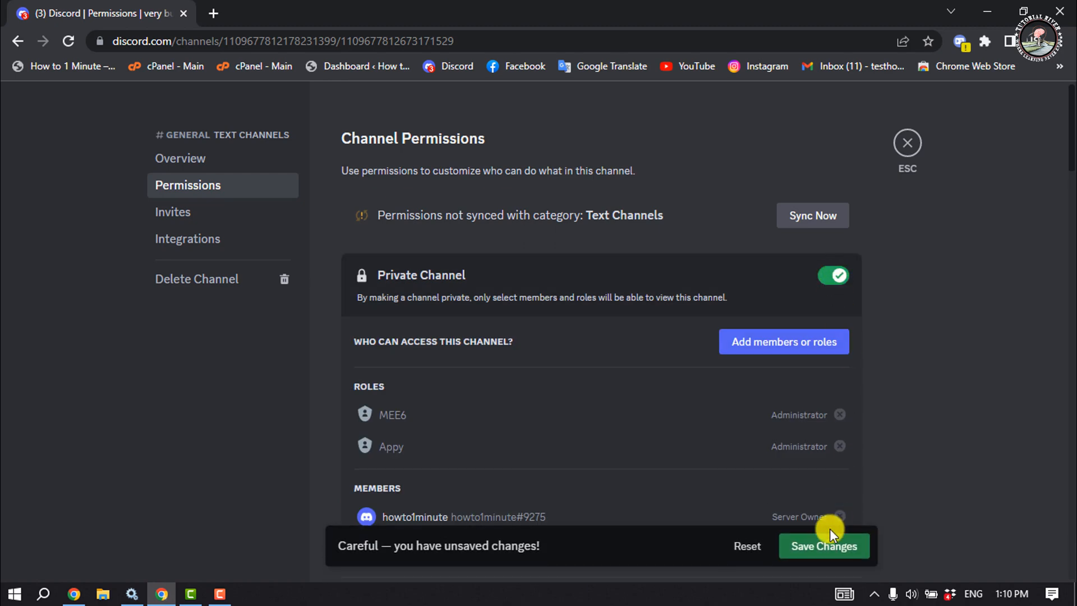
click(822, 547)
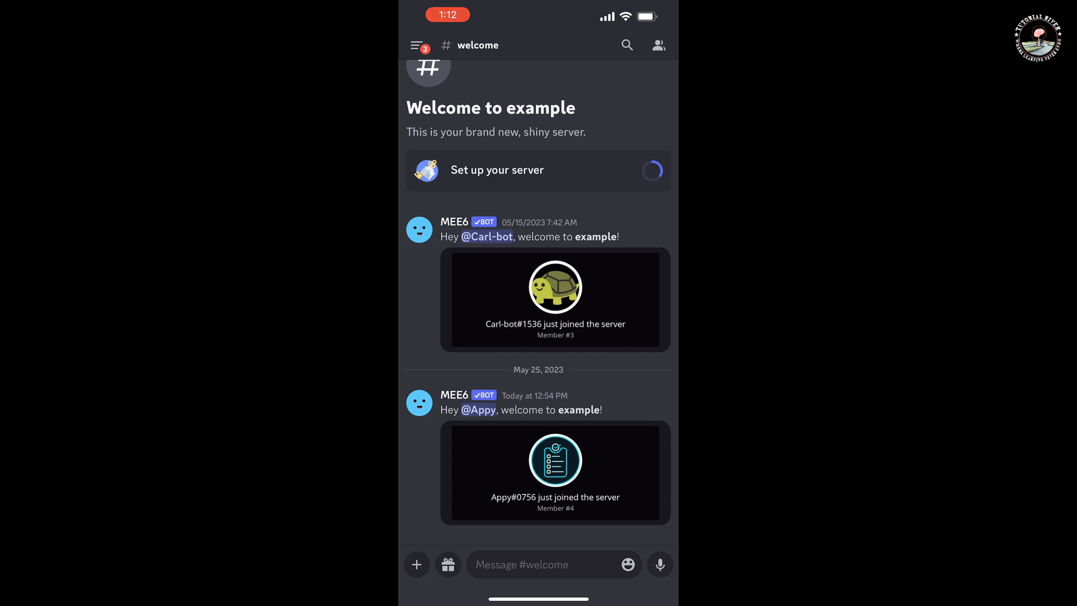
From the mobile channel list, bring up Edit Channel for #general
click(417, 44)
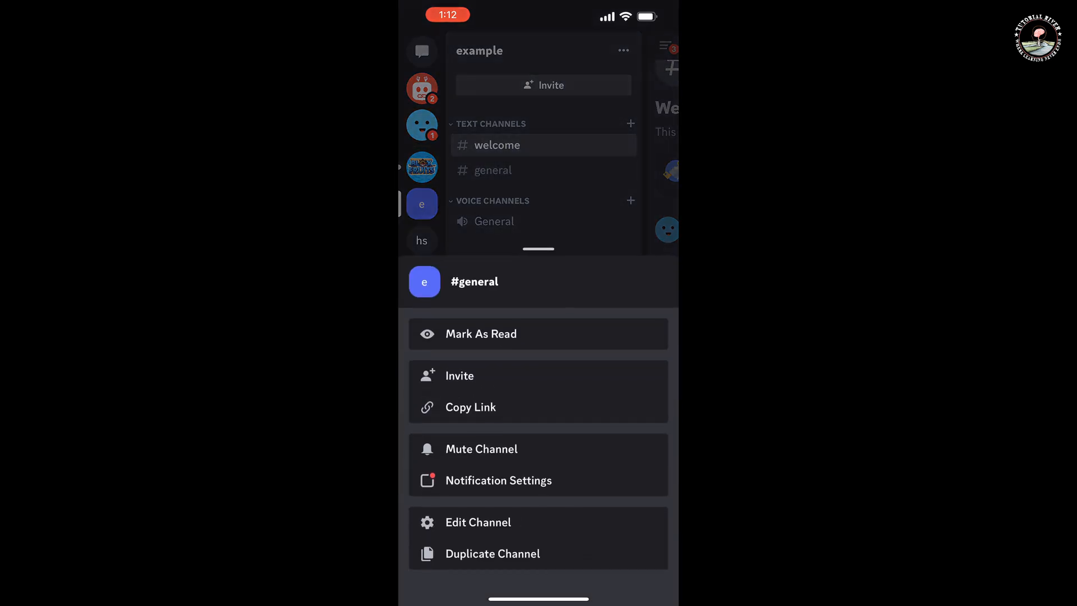
click(478, 522)
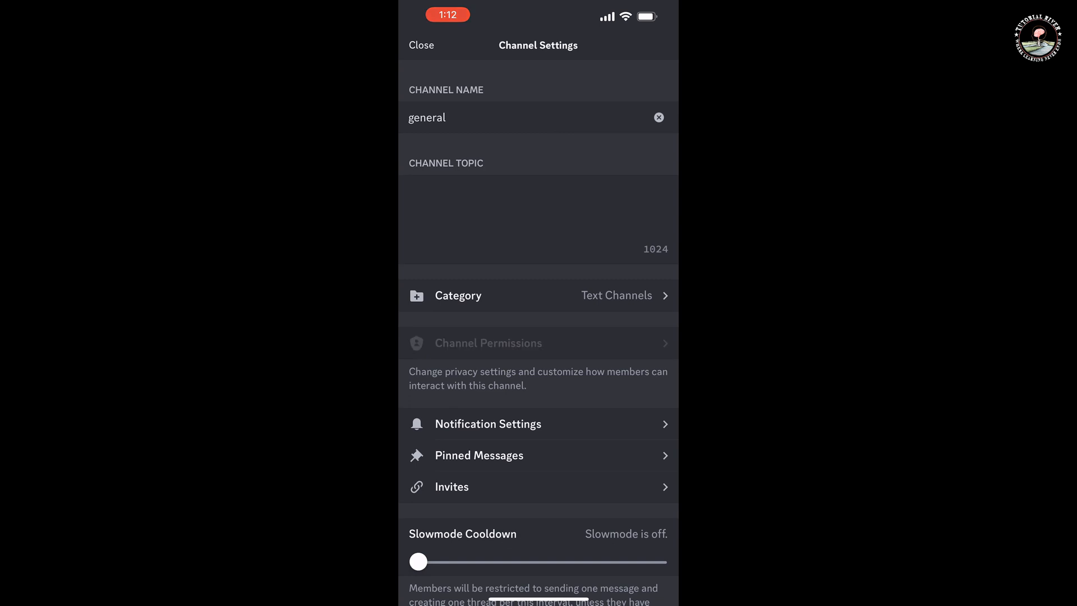
click(488, 344)
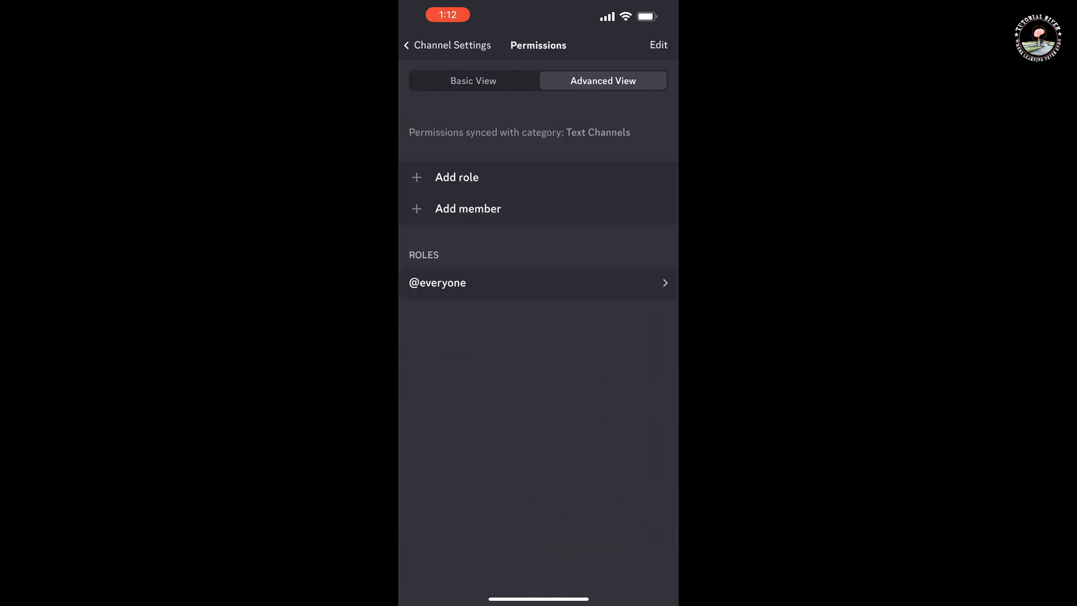
click(437, 283)
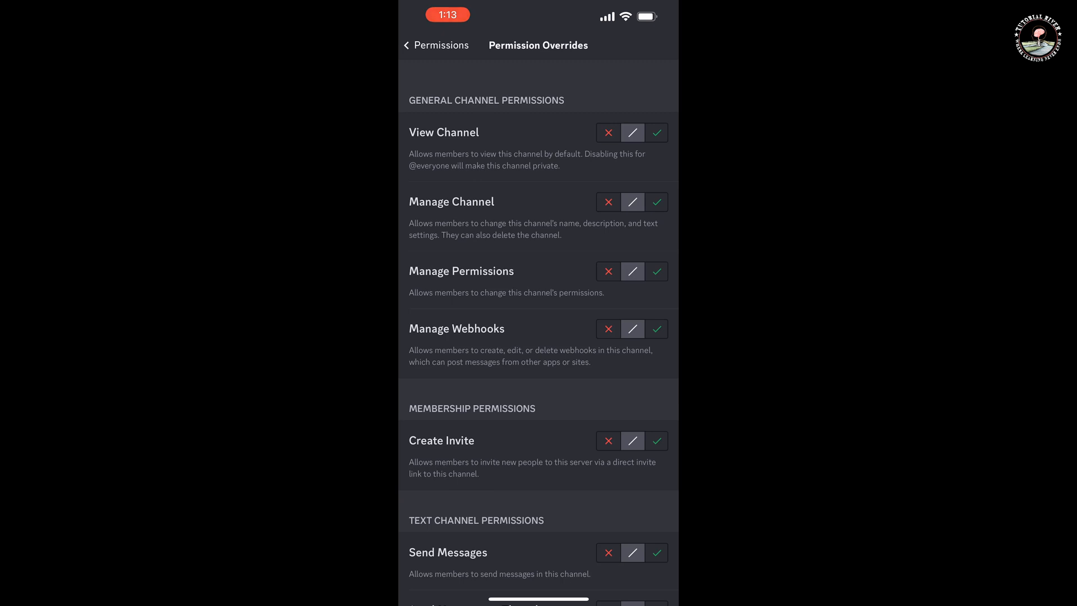
scroll(down, 3)
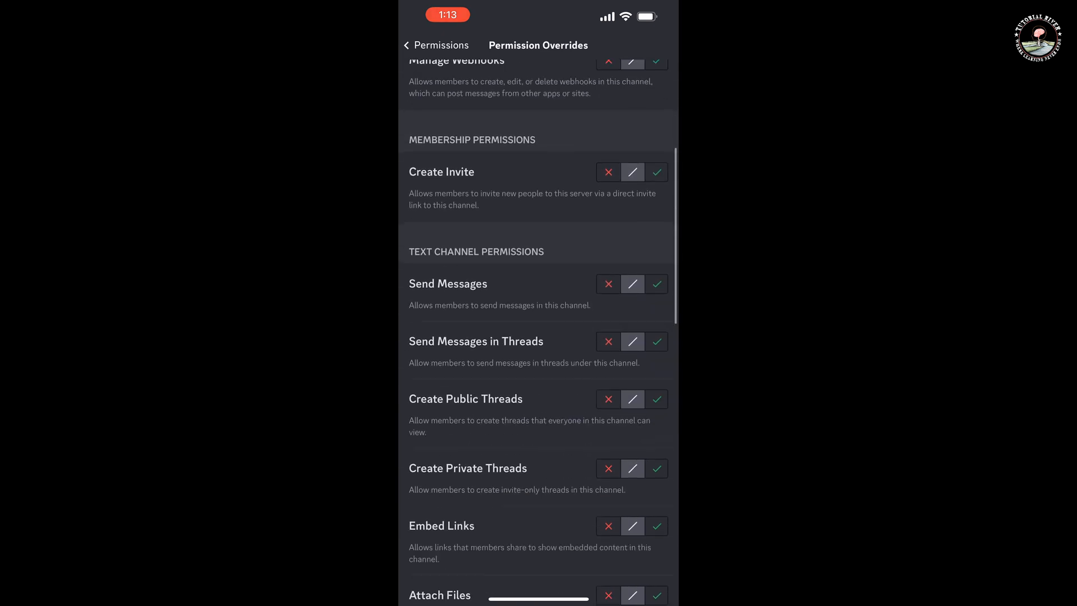
click(437, 45)
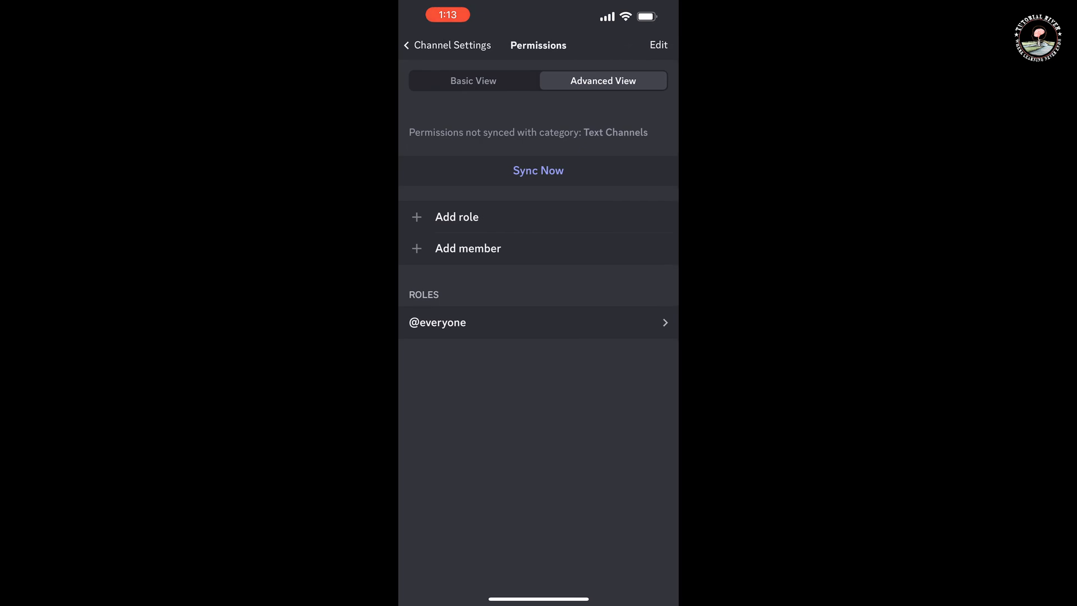